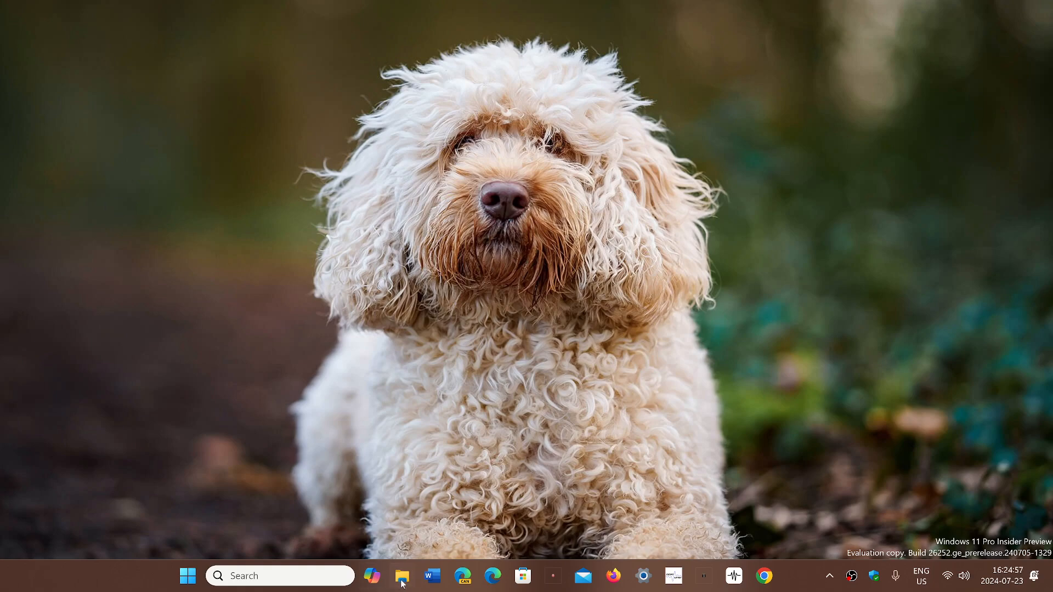
Launch File Explorer from the taskbar so it shows the Home page with Quick access folders
{"action": "left_click", "coordinate": [403, 576]}
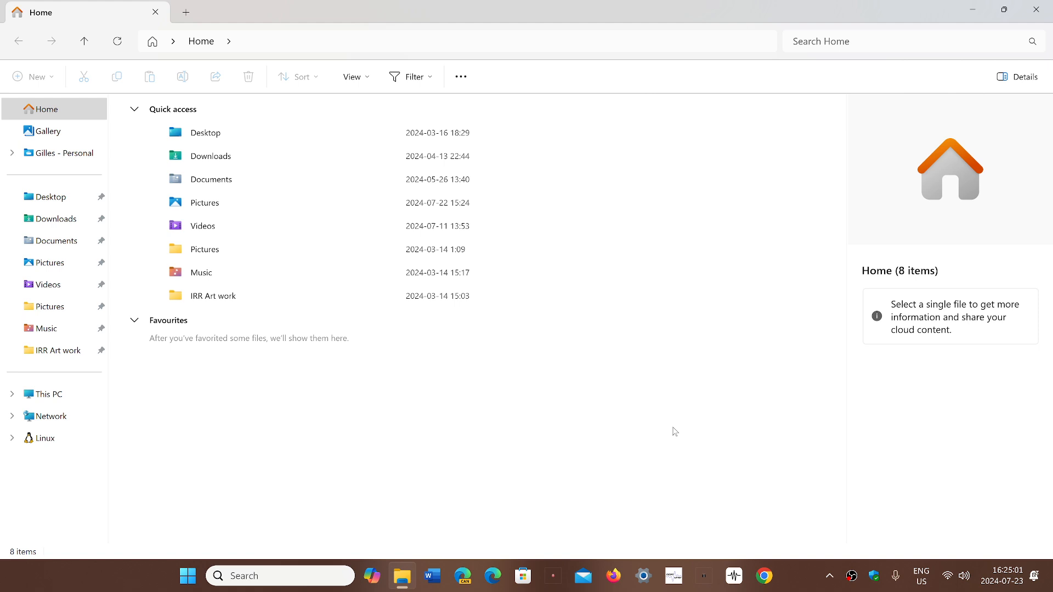
{"action": "mouse_move", "coordinate": [517, 324]}
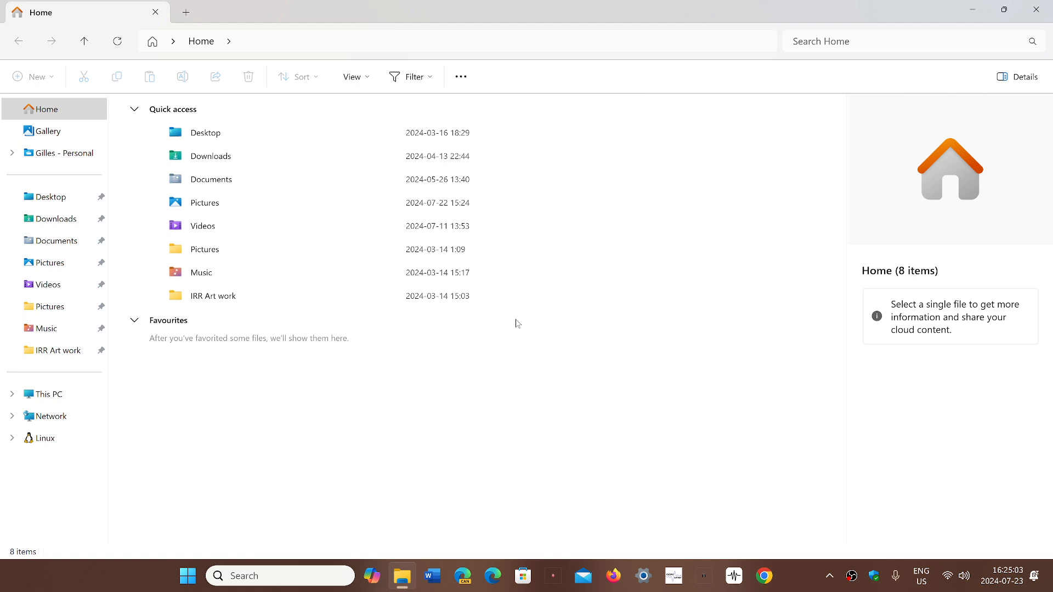
{"action": "mouse_move", "coordinate": [211, 157]}
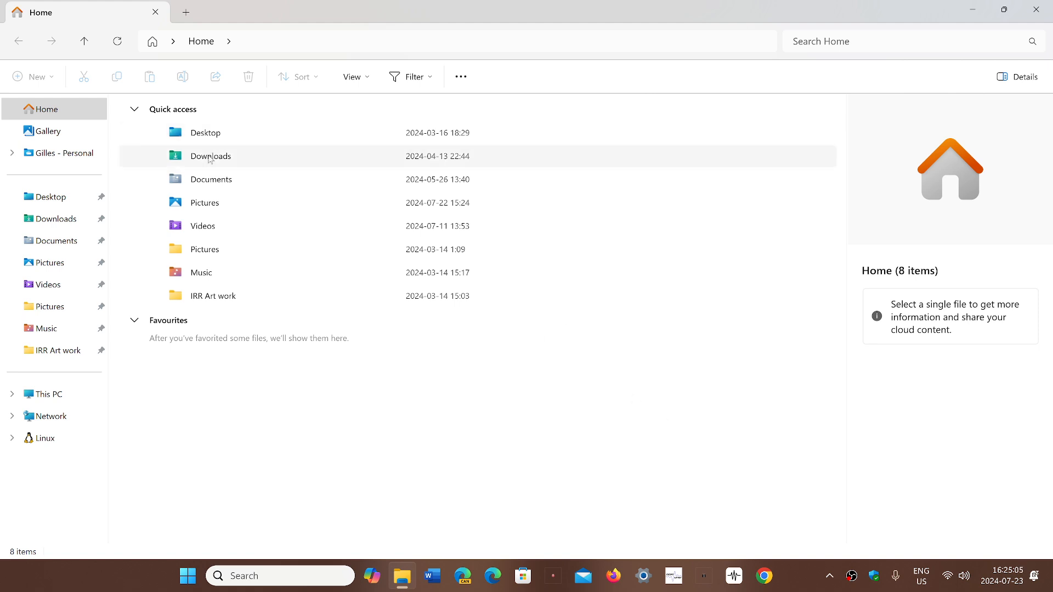
{"action": "mouse_move", "coordinate": [211, 156]}
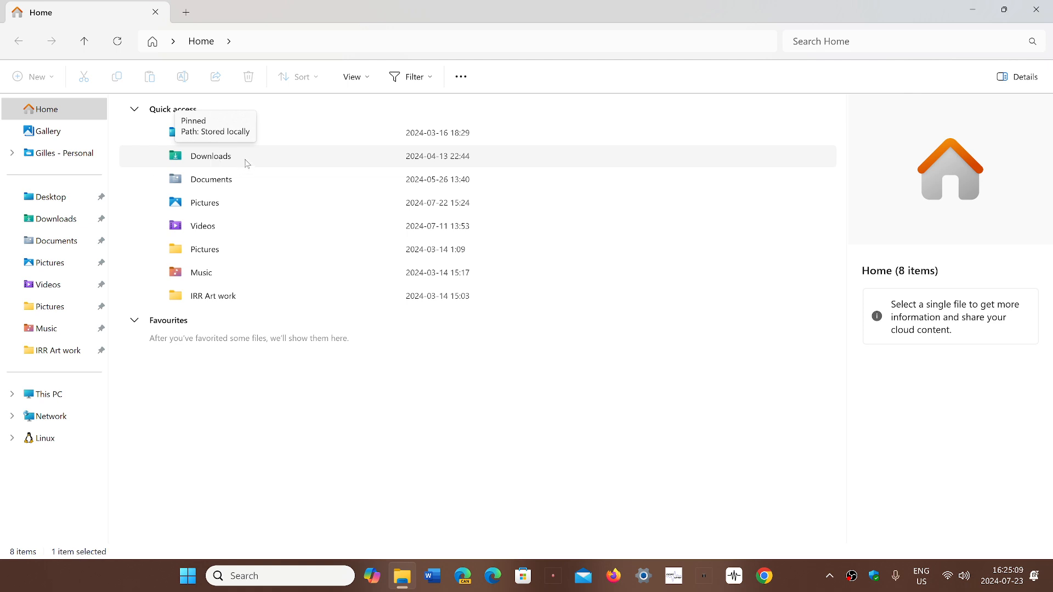
Copy the Downloads folder via its Quick access context menu
{"action": "right_click", "coordinate": [210, 156]}
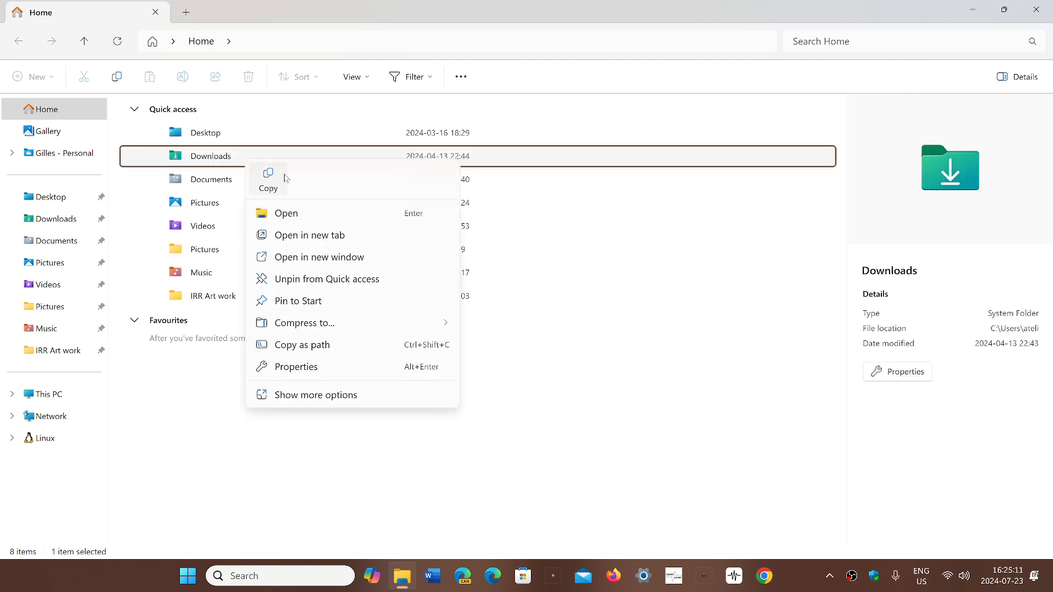
{"action": "mouse_move", "coordinate": [268, 178]}
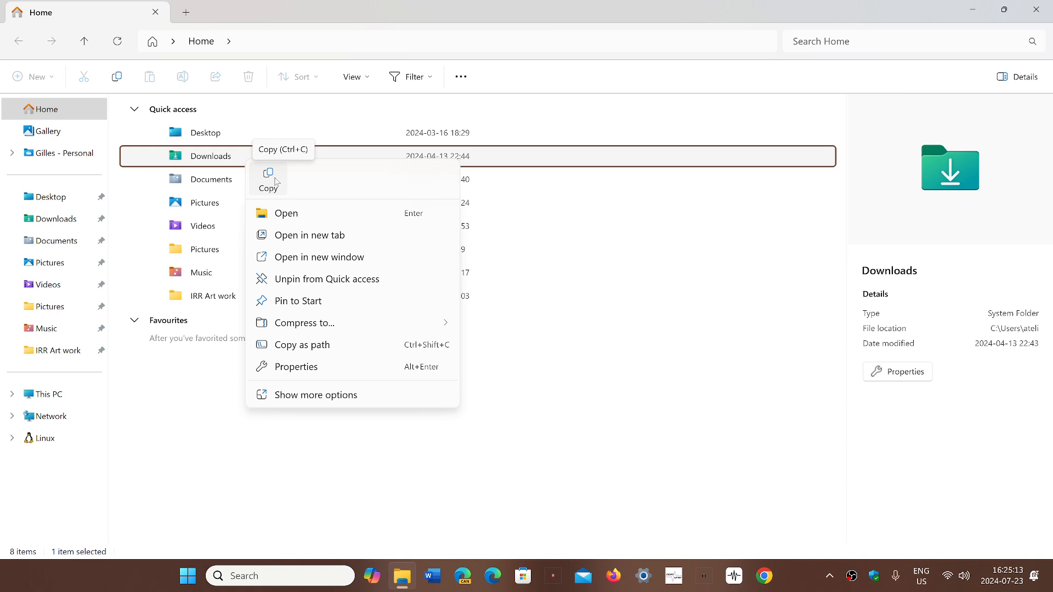
{"action": "mouse_move", "coordinate": [273, 193]}
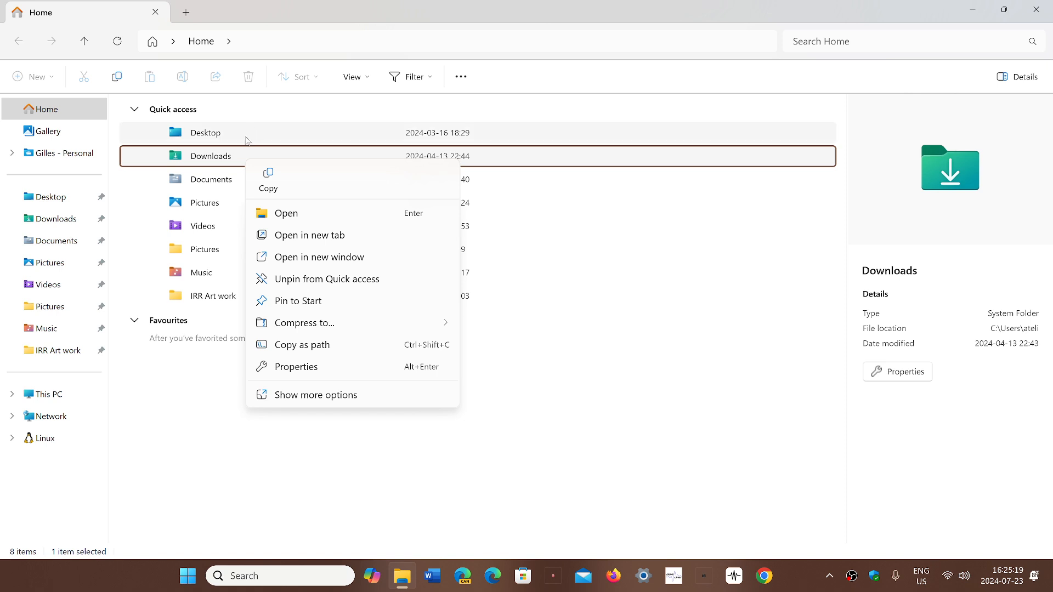
{"action": "mouse_move", "coordinate": [273, 181]}
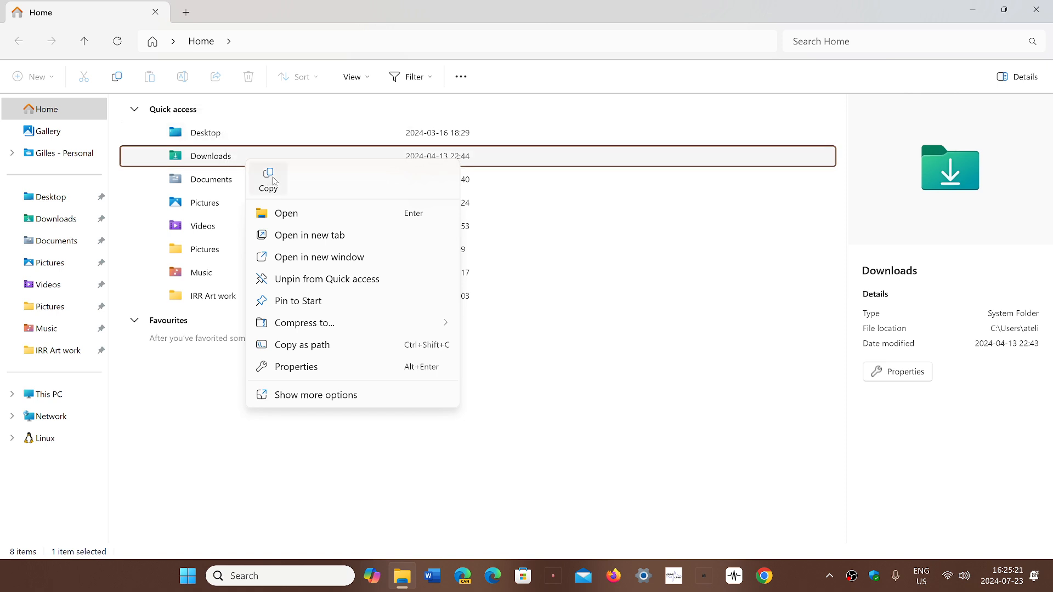
{"action": "left_click", "coordinate": [273, 181]}
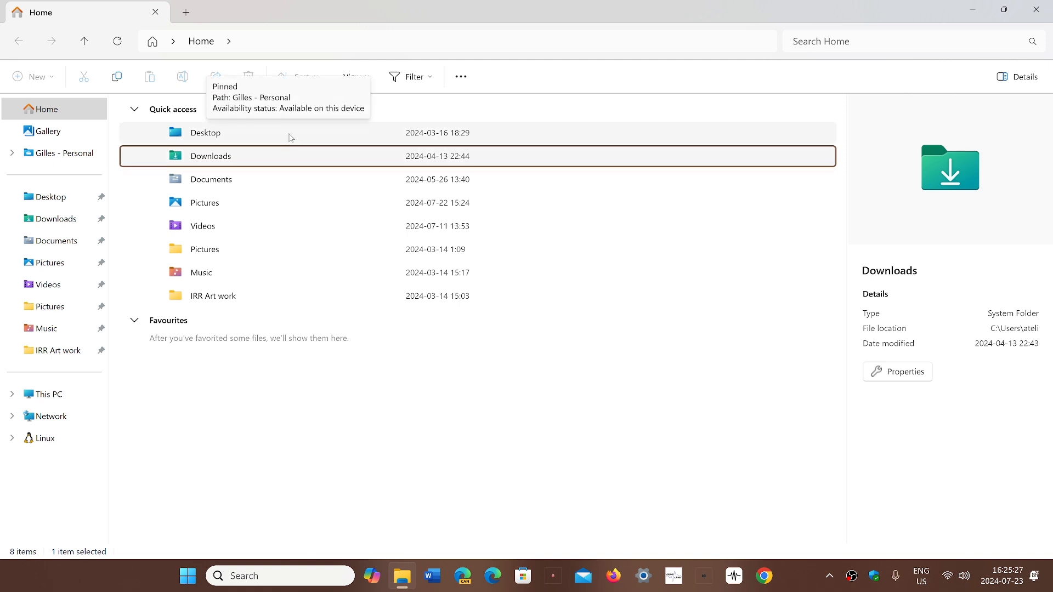
{"action": "right_click", "coordinate": [205, 133]}
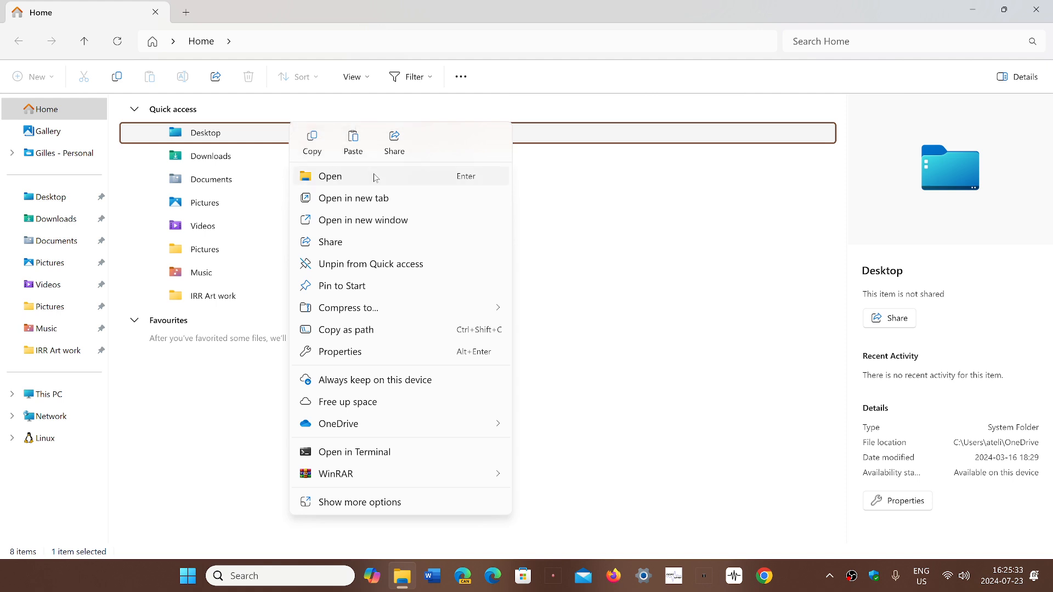
{"action": "mouse_move", "coordinate": [424, 175]}
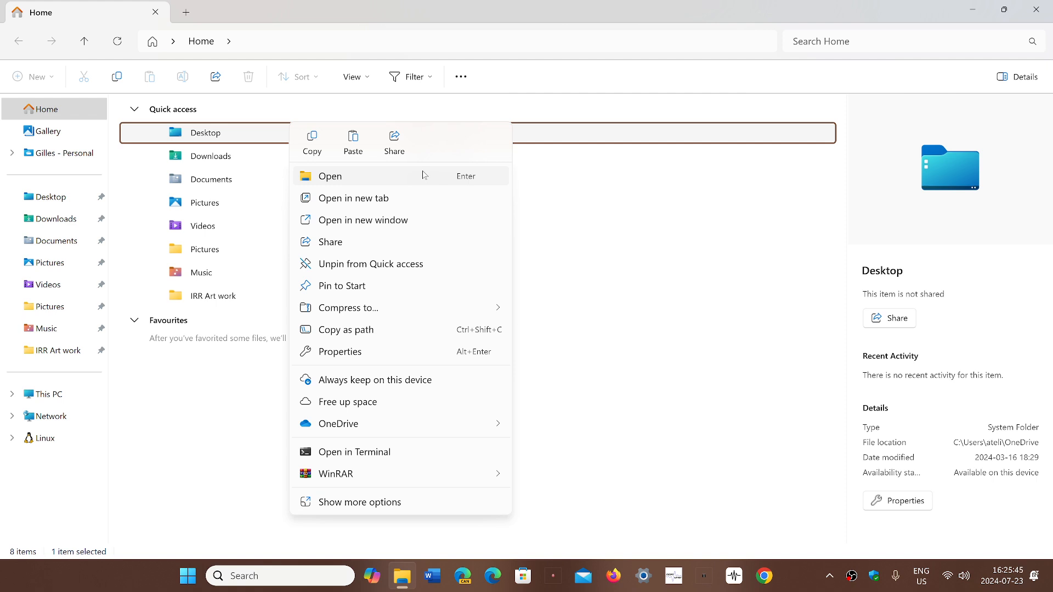
{"action": "mouse_move", "coordinate": [404, 208]}
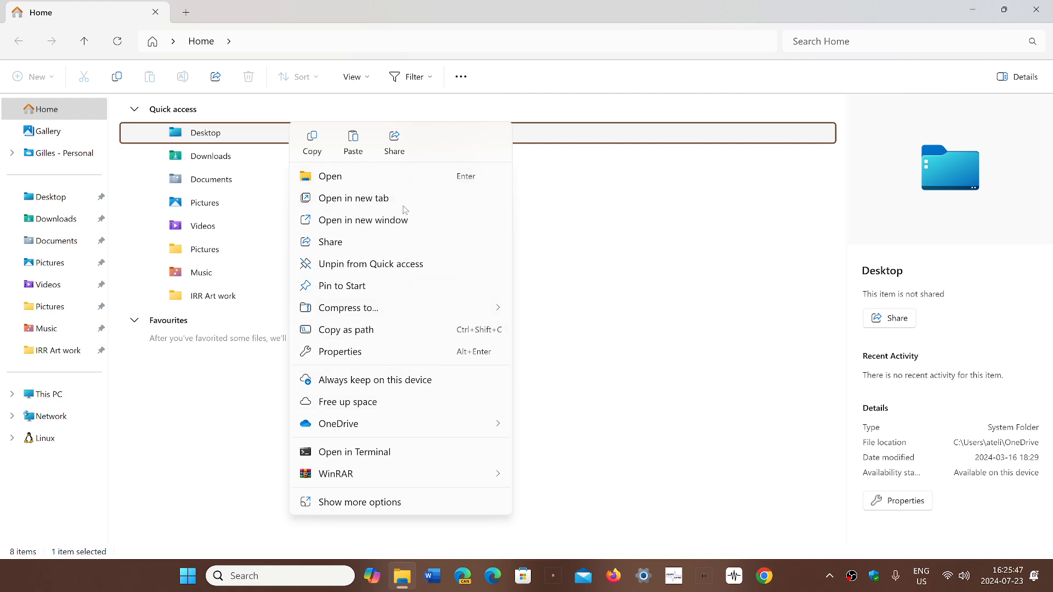
{"action": "mouse_move", "coordinate": [381, 351]}
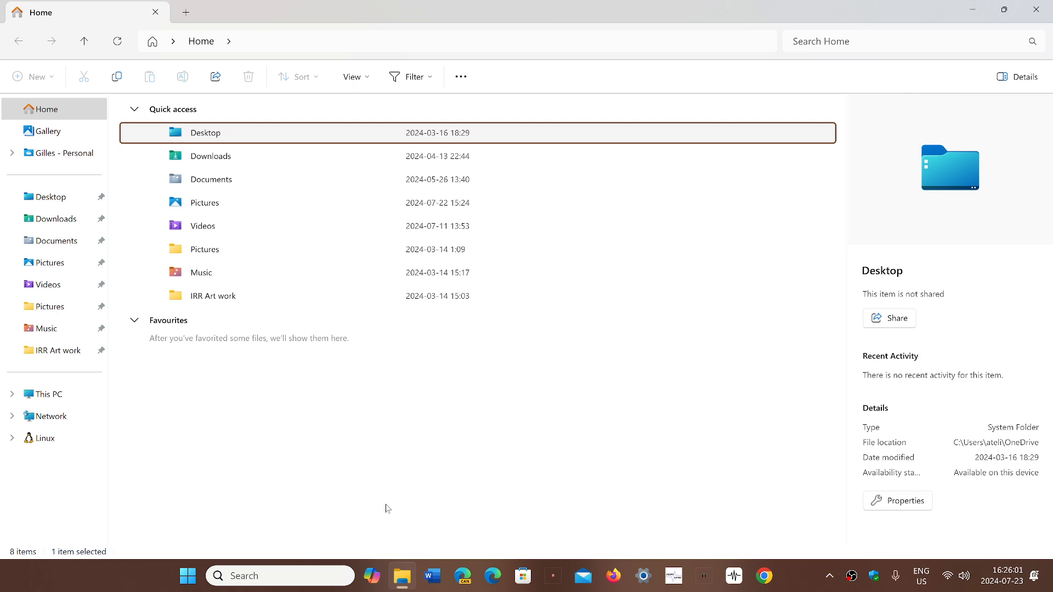
{"action": "right_click", "coordinate": [205, 133]}
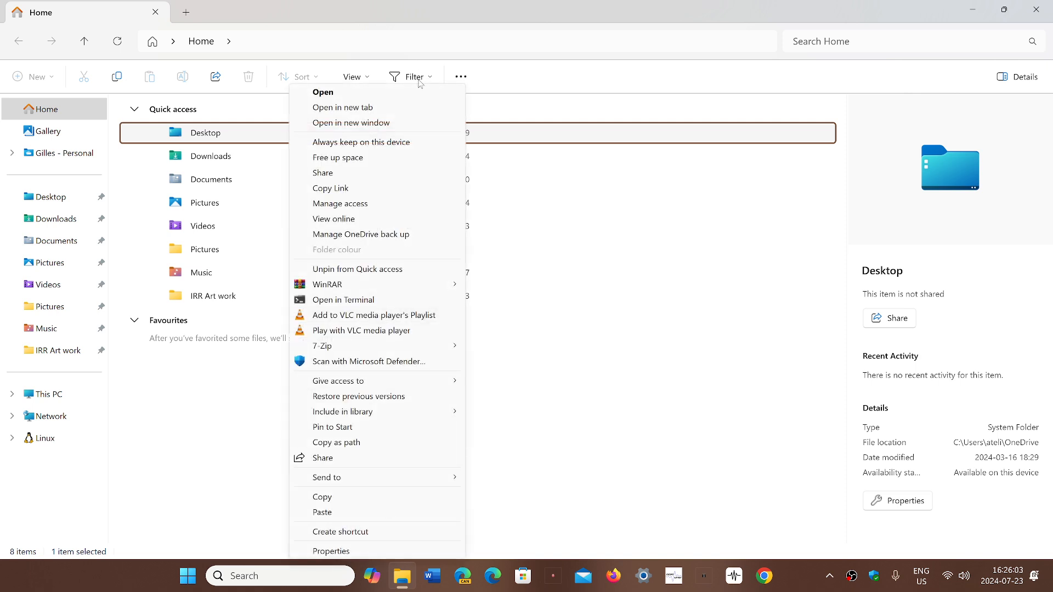
{"action": "mouse_move", "coordinate": [354, 518]}
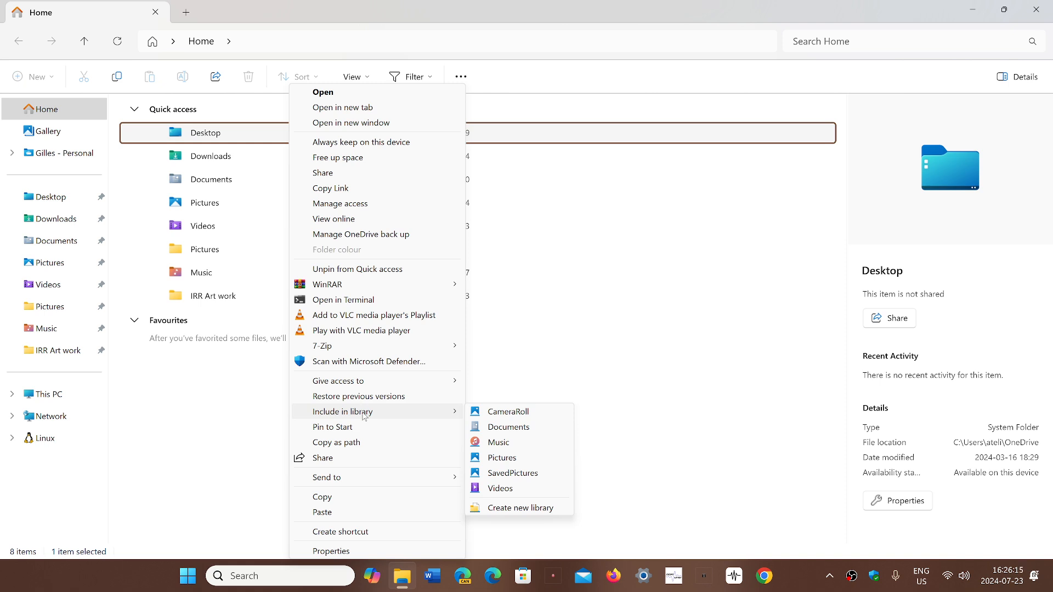
{"action": "mouse_move", "coordinate": [508, 477]}
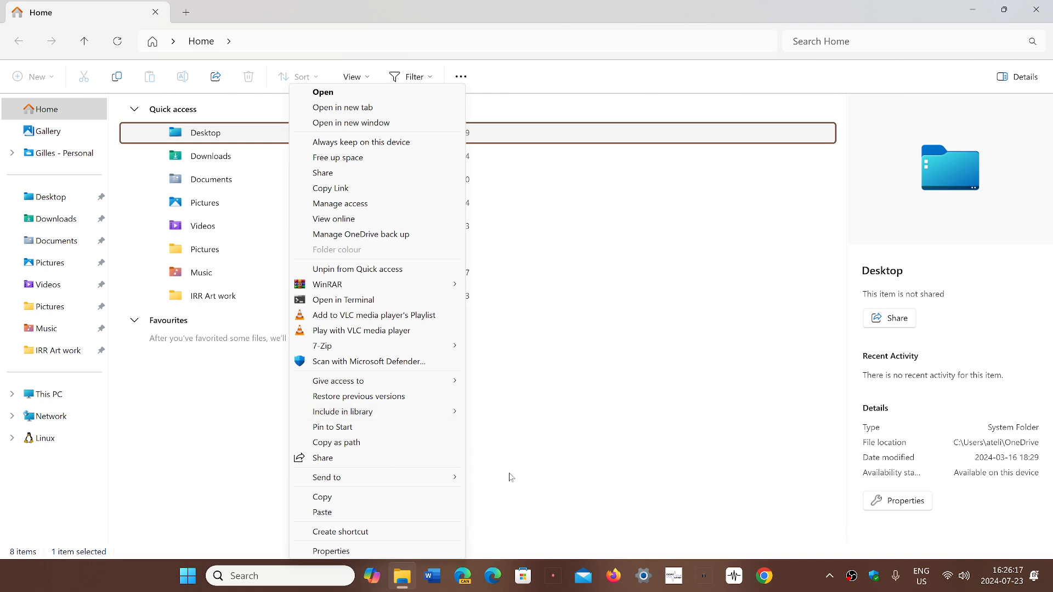
{"action": "mouse_move", "coordinate": [562, 487]}
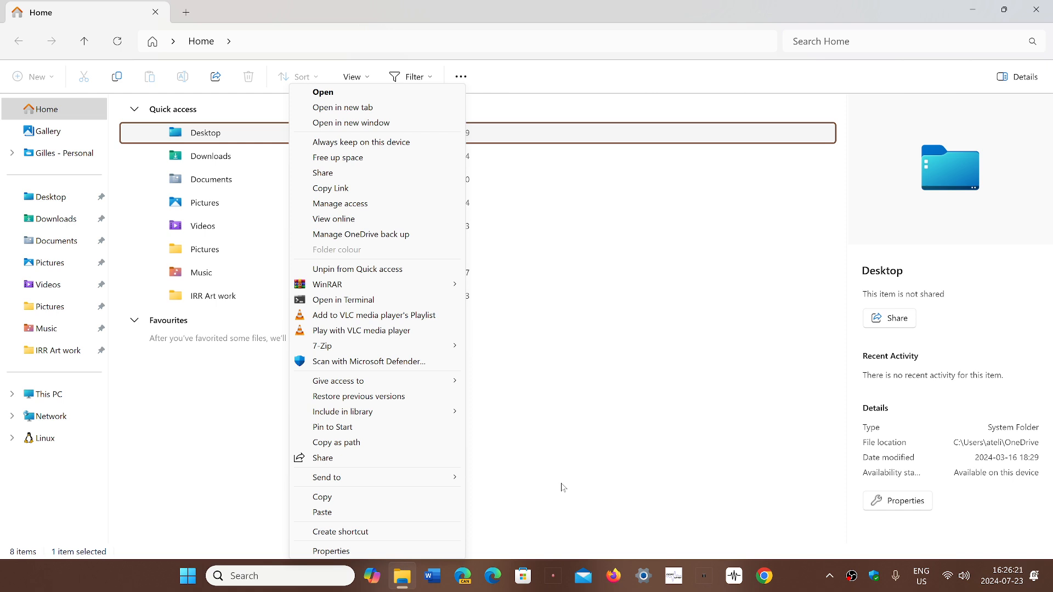
{"action": "mouse_move", "coordinate": [358, 269]}
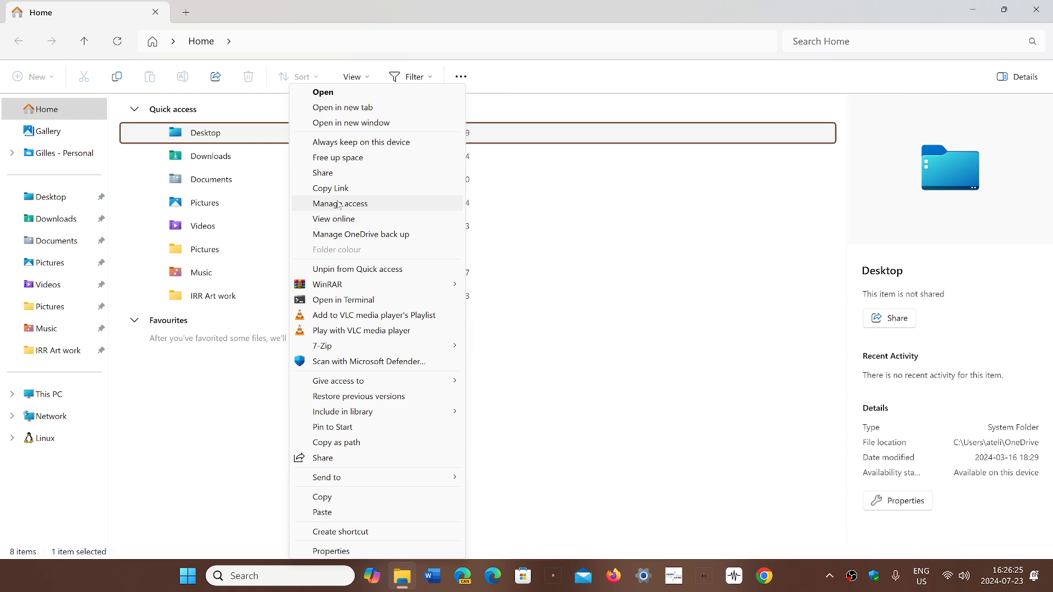
{"action": "mouse_move", "coordinate": [240, 192]}
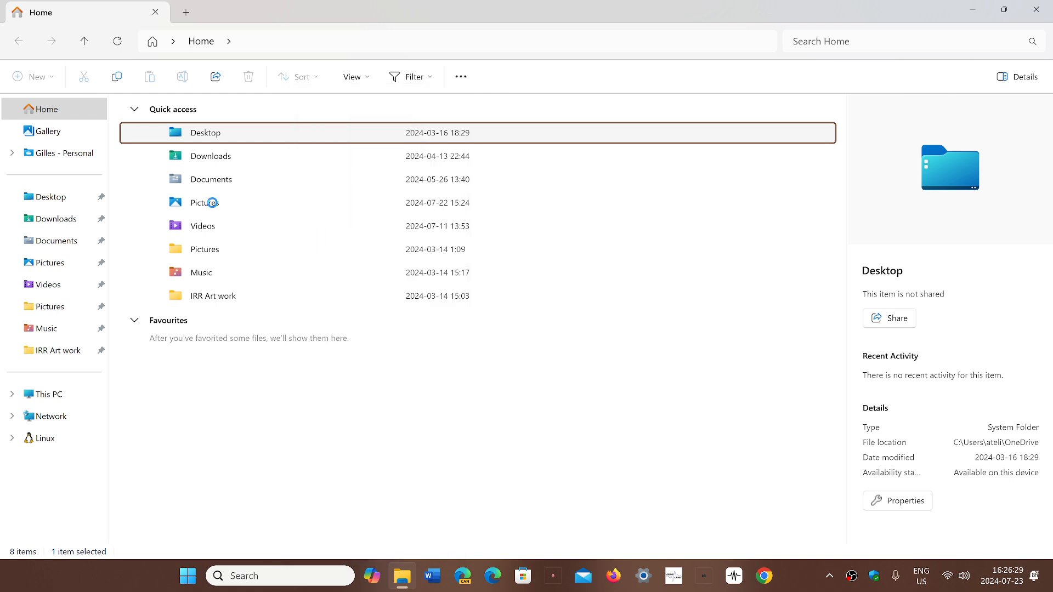
{"action": "right_click", "coordinate": [204, 202]}
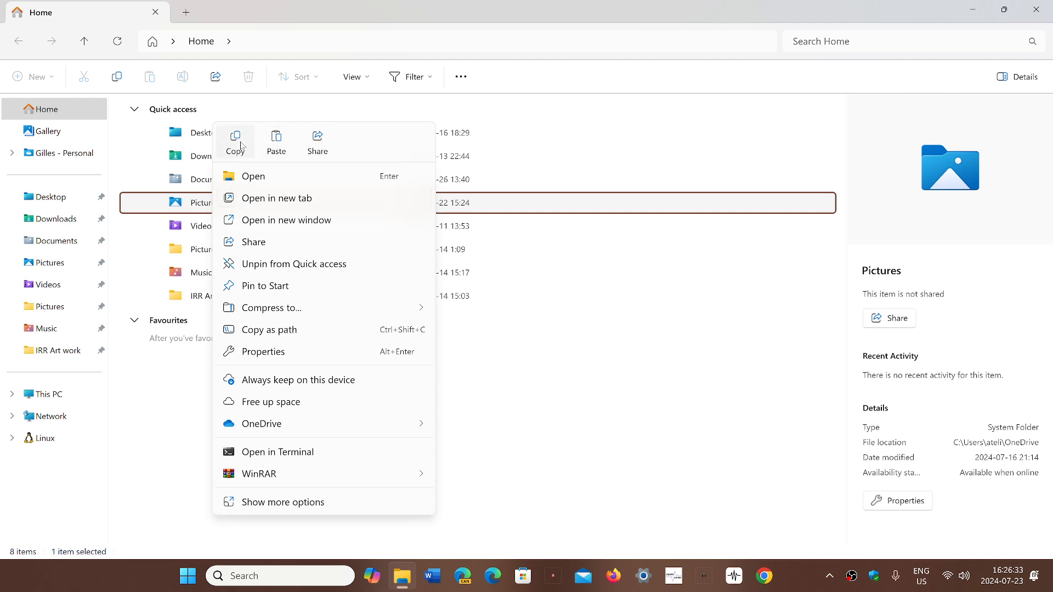
{"action": "mouse_move", "coordinate": [317, 139]}
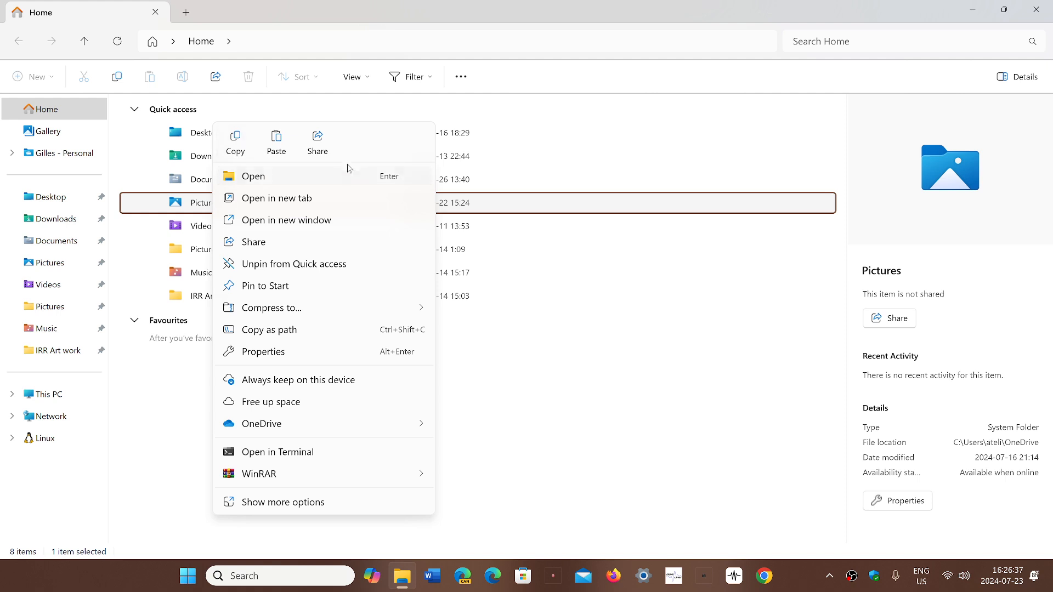
{"action": "mouse_move", "coordinate": [373, 328]}
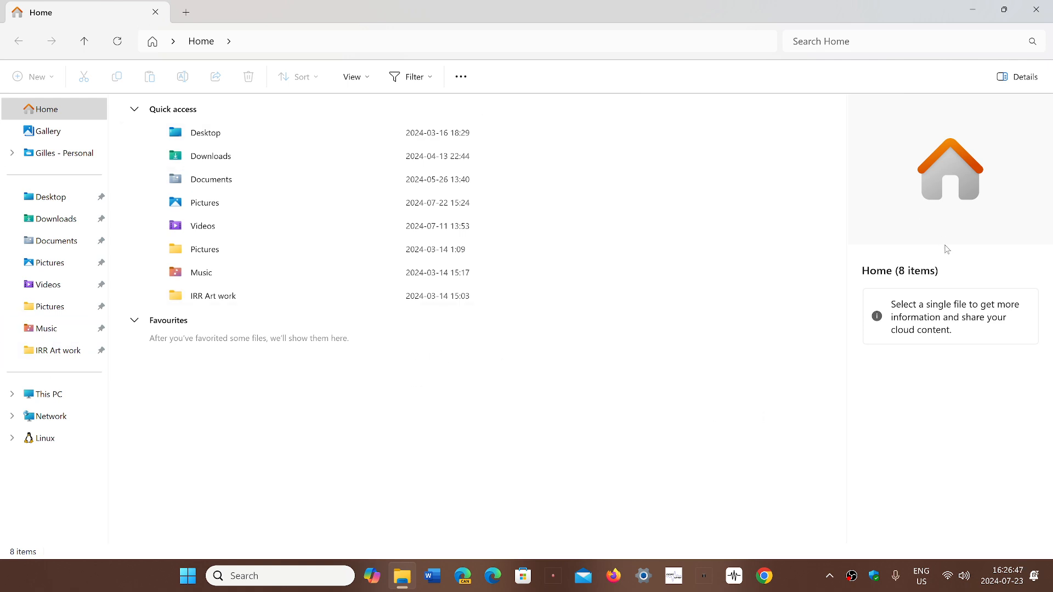
{"action": "mouse_move", "coordinate": [380, 455]}
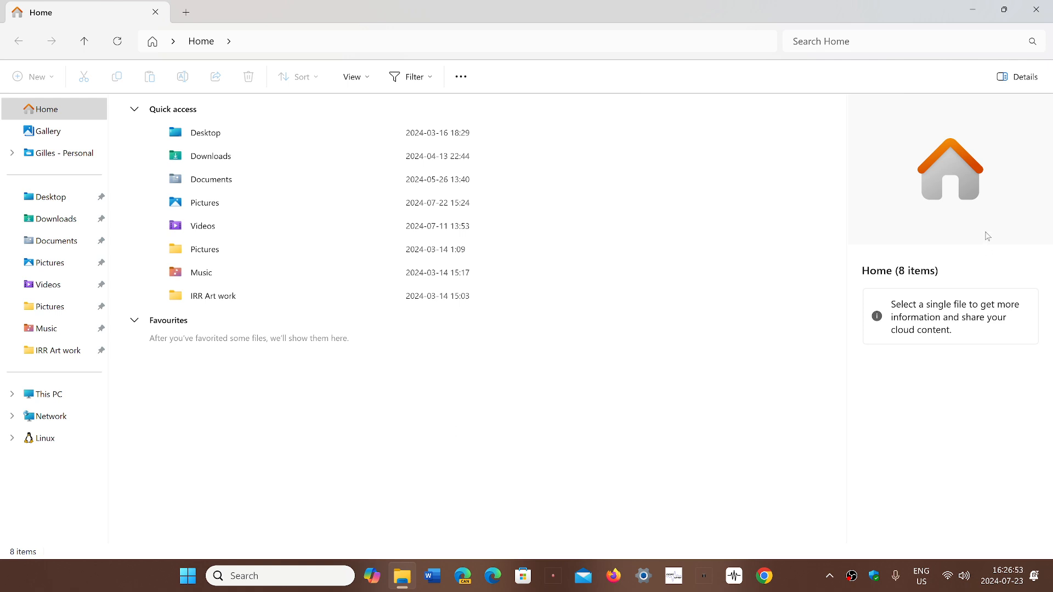
{"action": "mouse_move", "coordinate": [707, 295]}
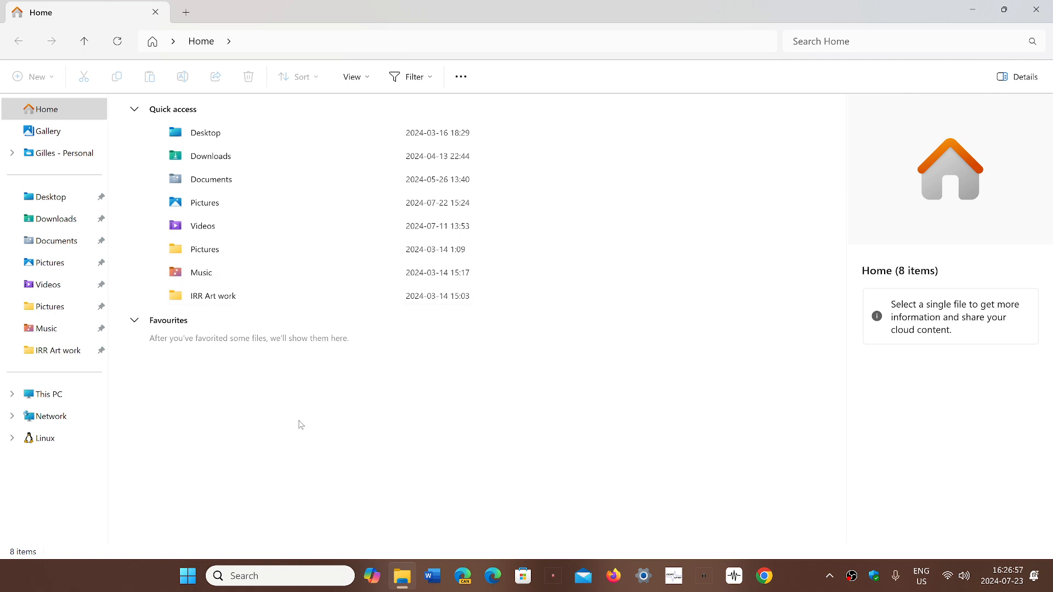
{"action": "mouse_move", "coordinate": [300, 427]}
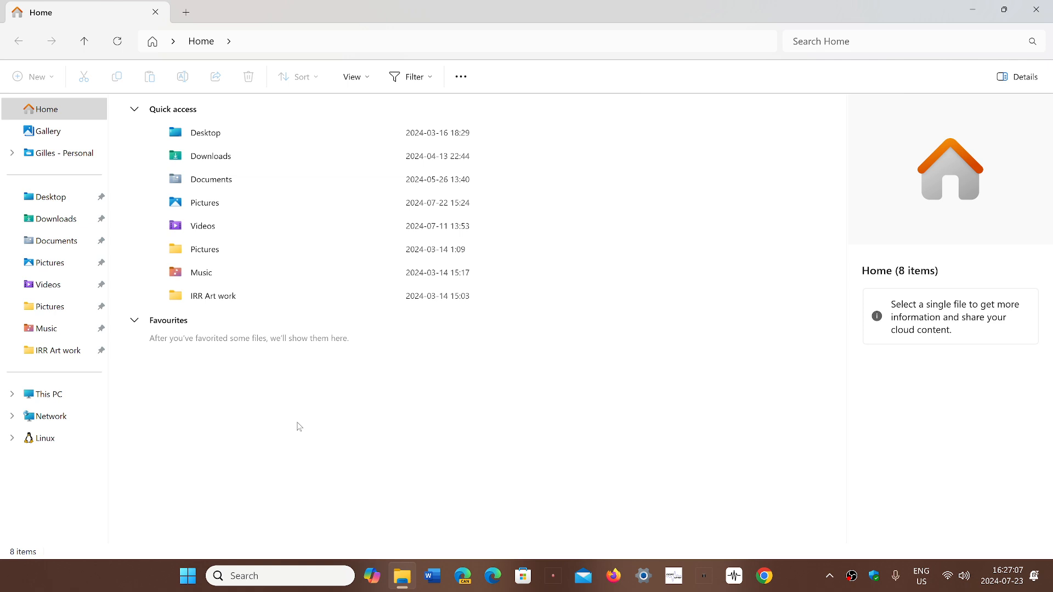
{"action": "mouse_move", "coordinate": [354, 467]}
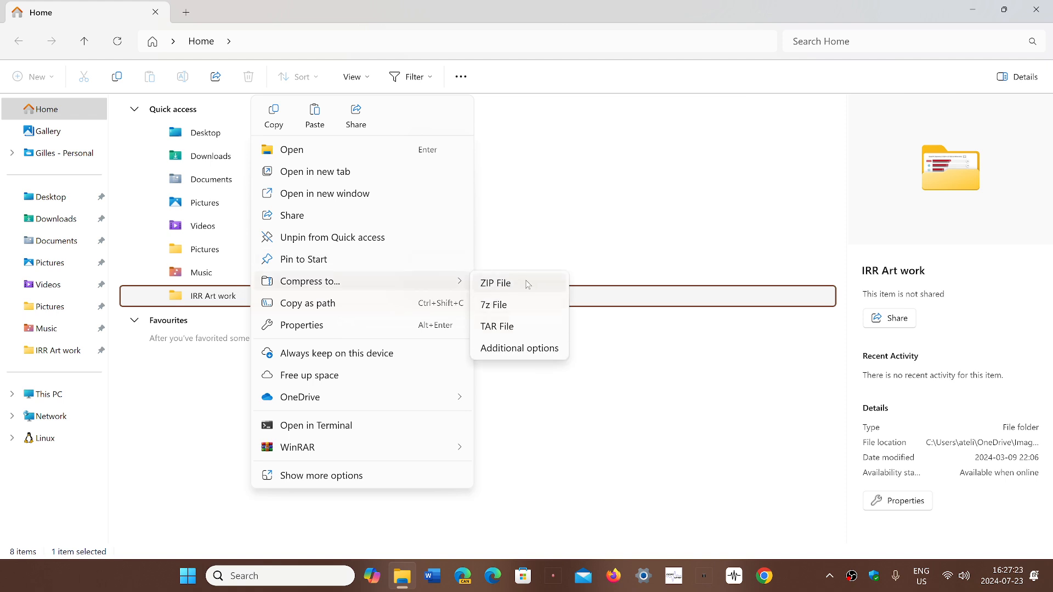
{"action": "mouse_move", "coordinate": [513, 332]}
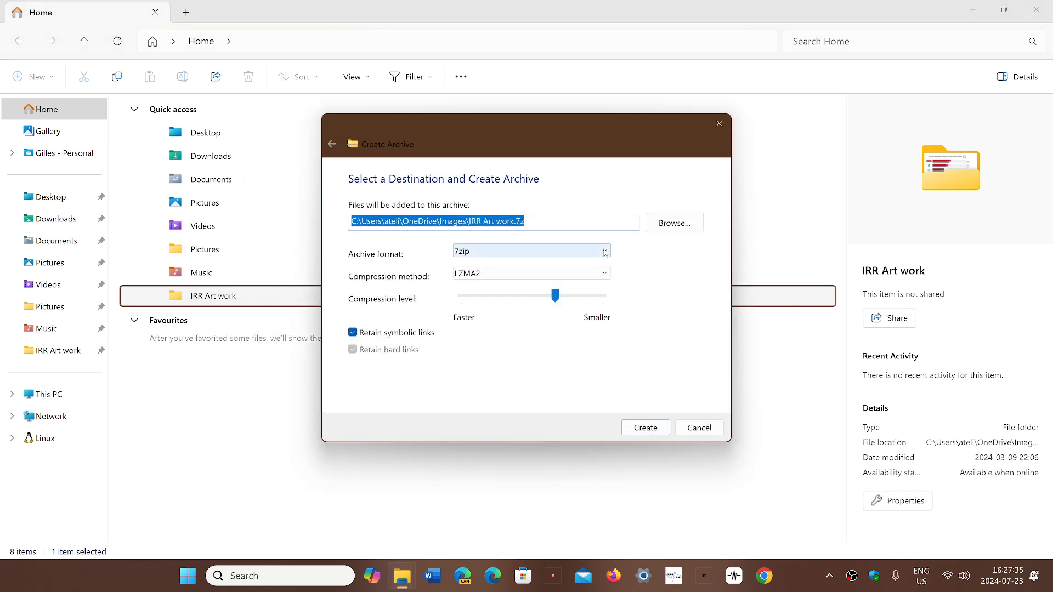
Review the archive formats, keep 7zip, then cancel the Create Archive dialog
{"action": "left_click", "coordinate": [531, 250]}
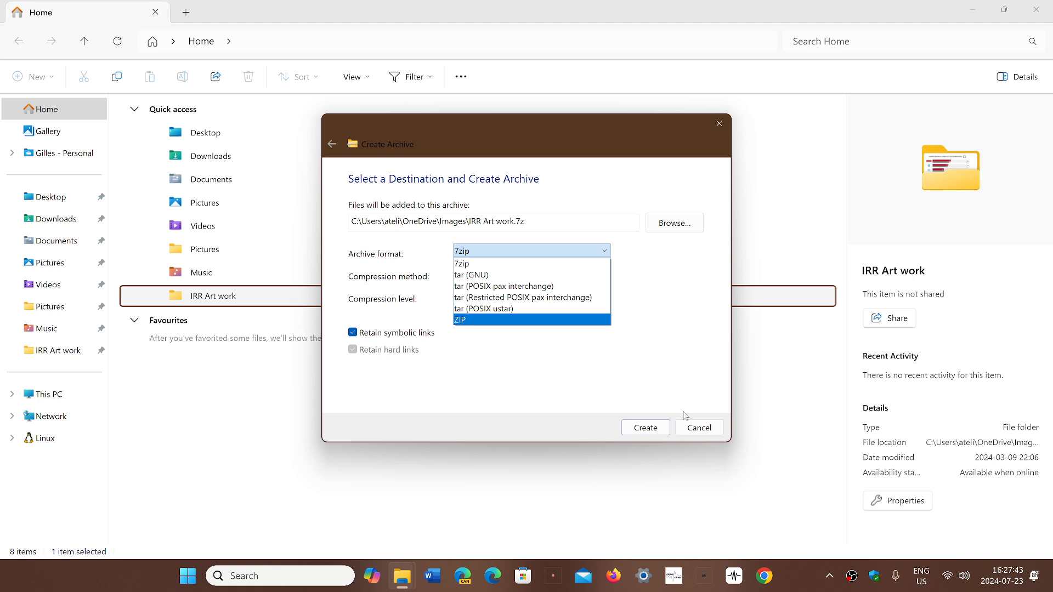
{"action": "left_click", "coordinate": [462, 264]}
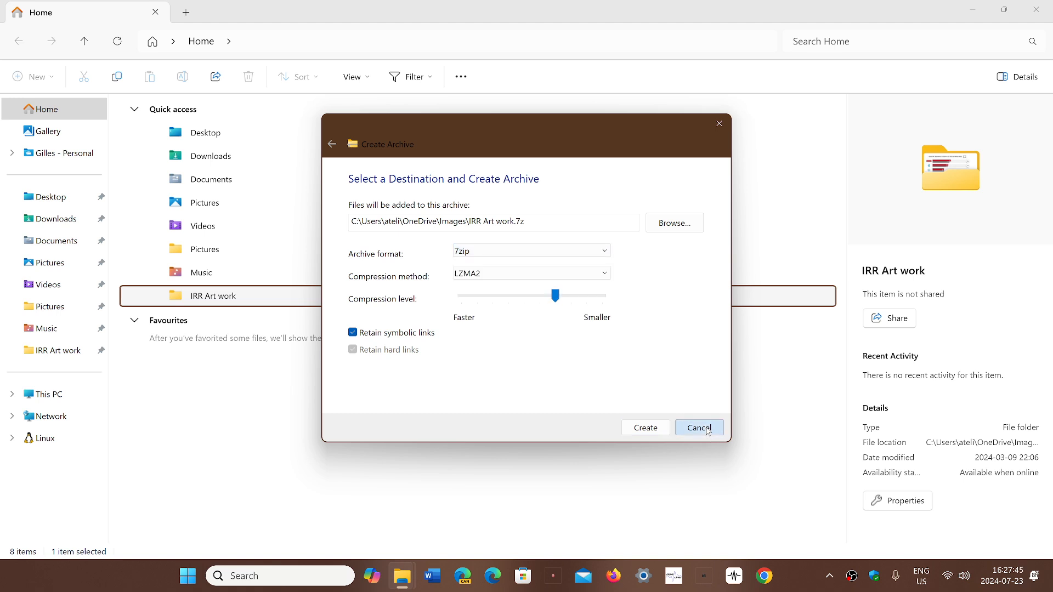
{"action": "left_click", "coordinate": [698, 427]}
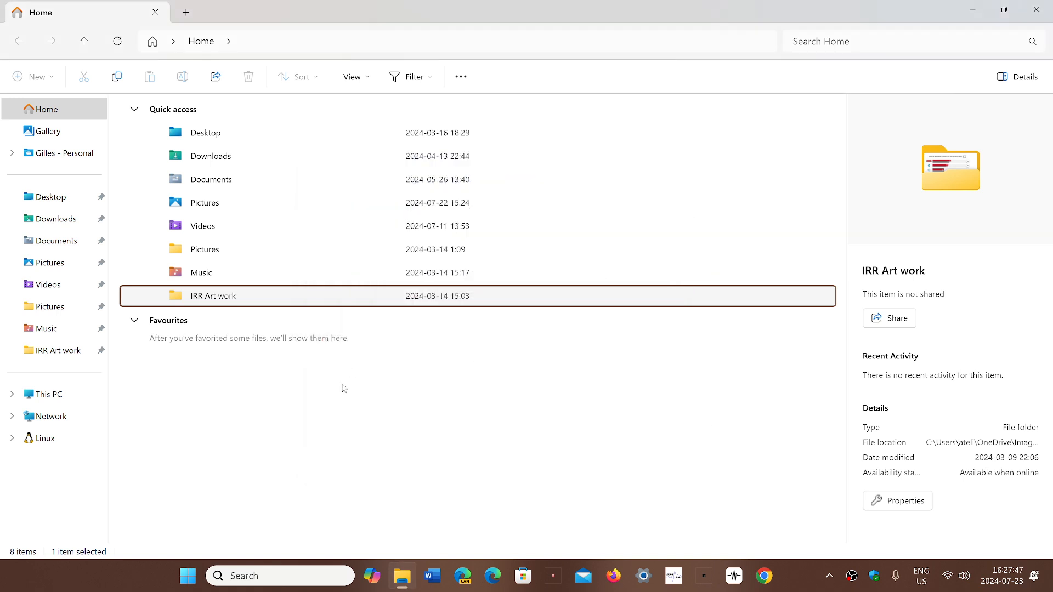